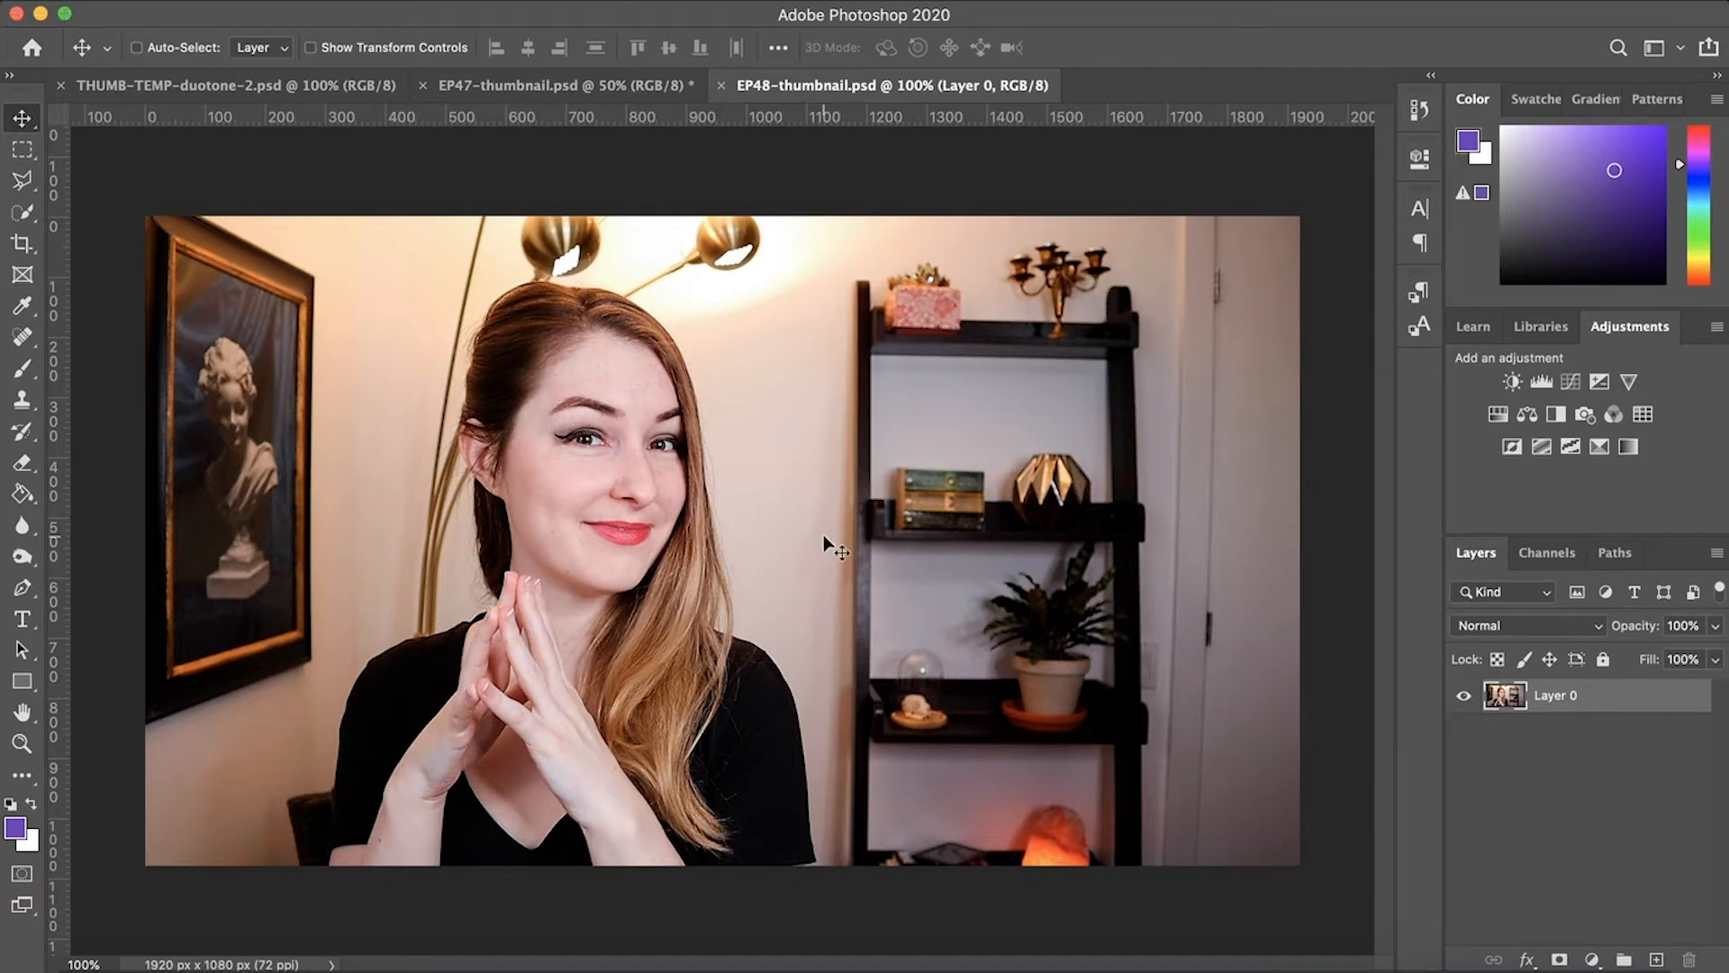
mouse_move(25, 270)
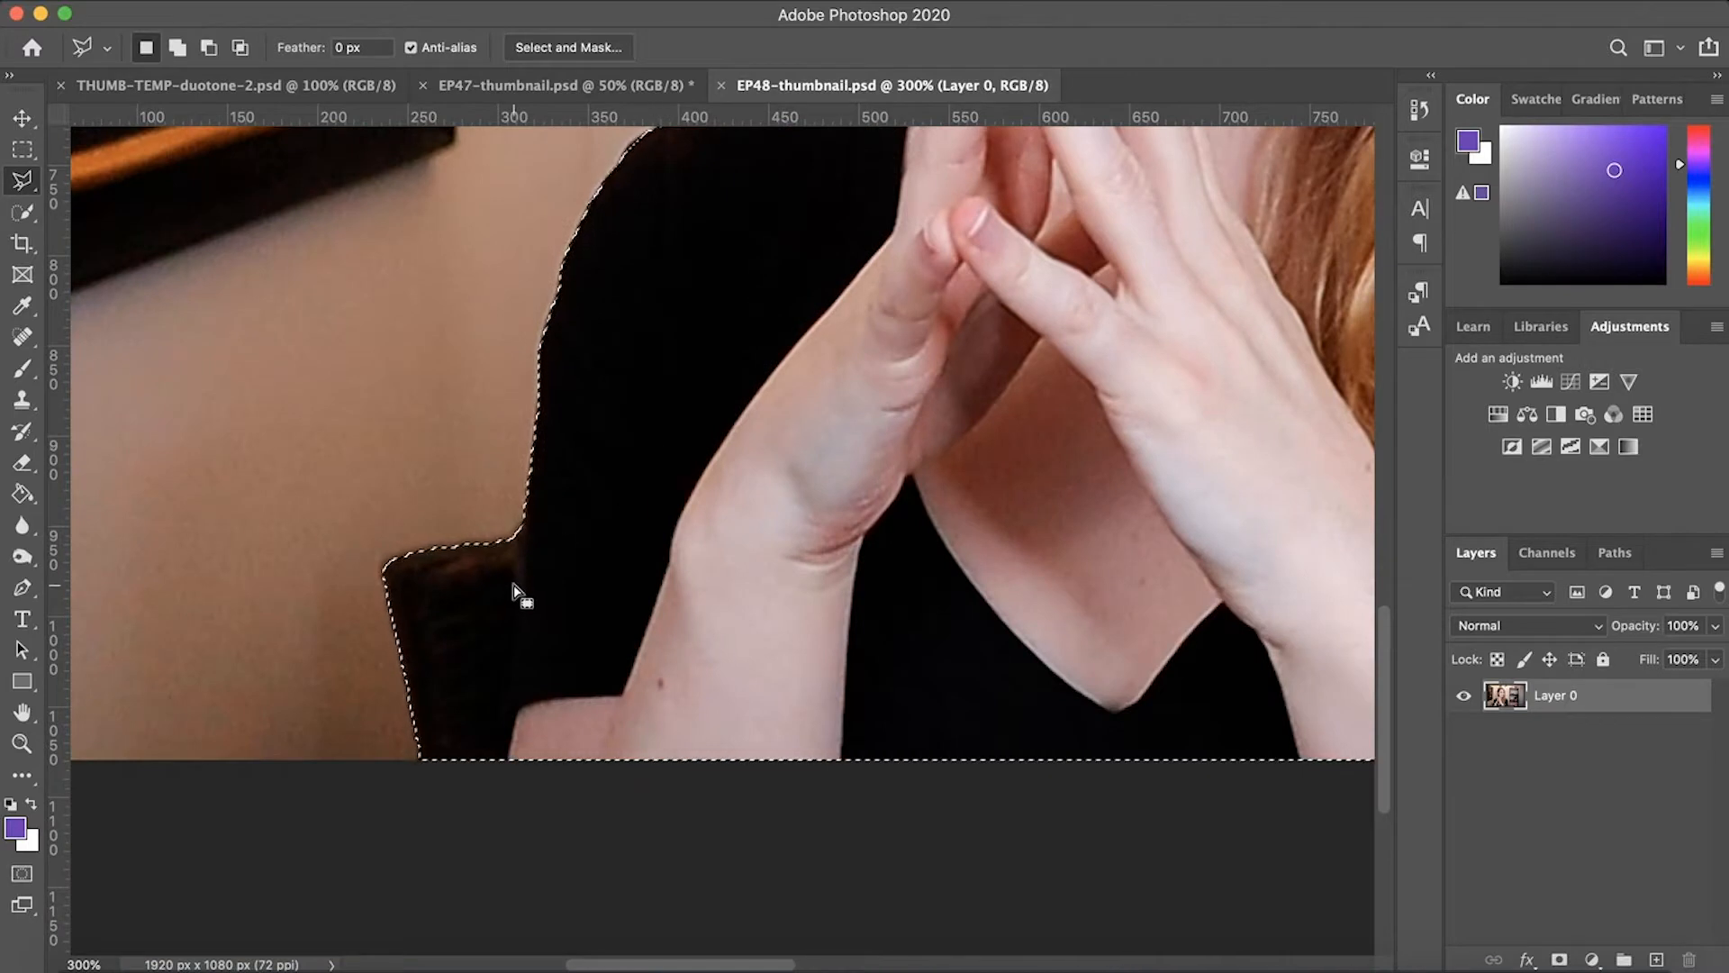
mouse_move(554, 566)
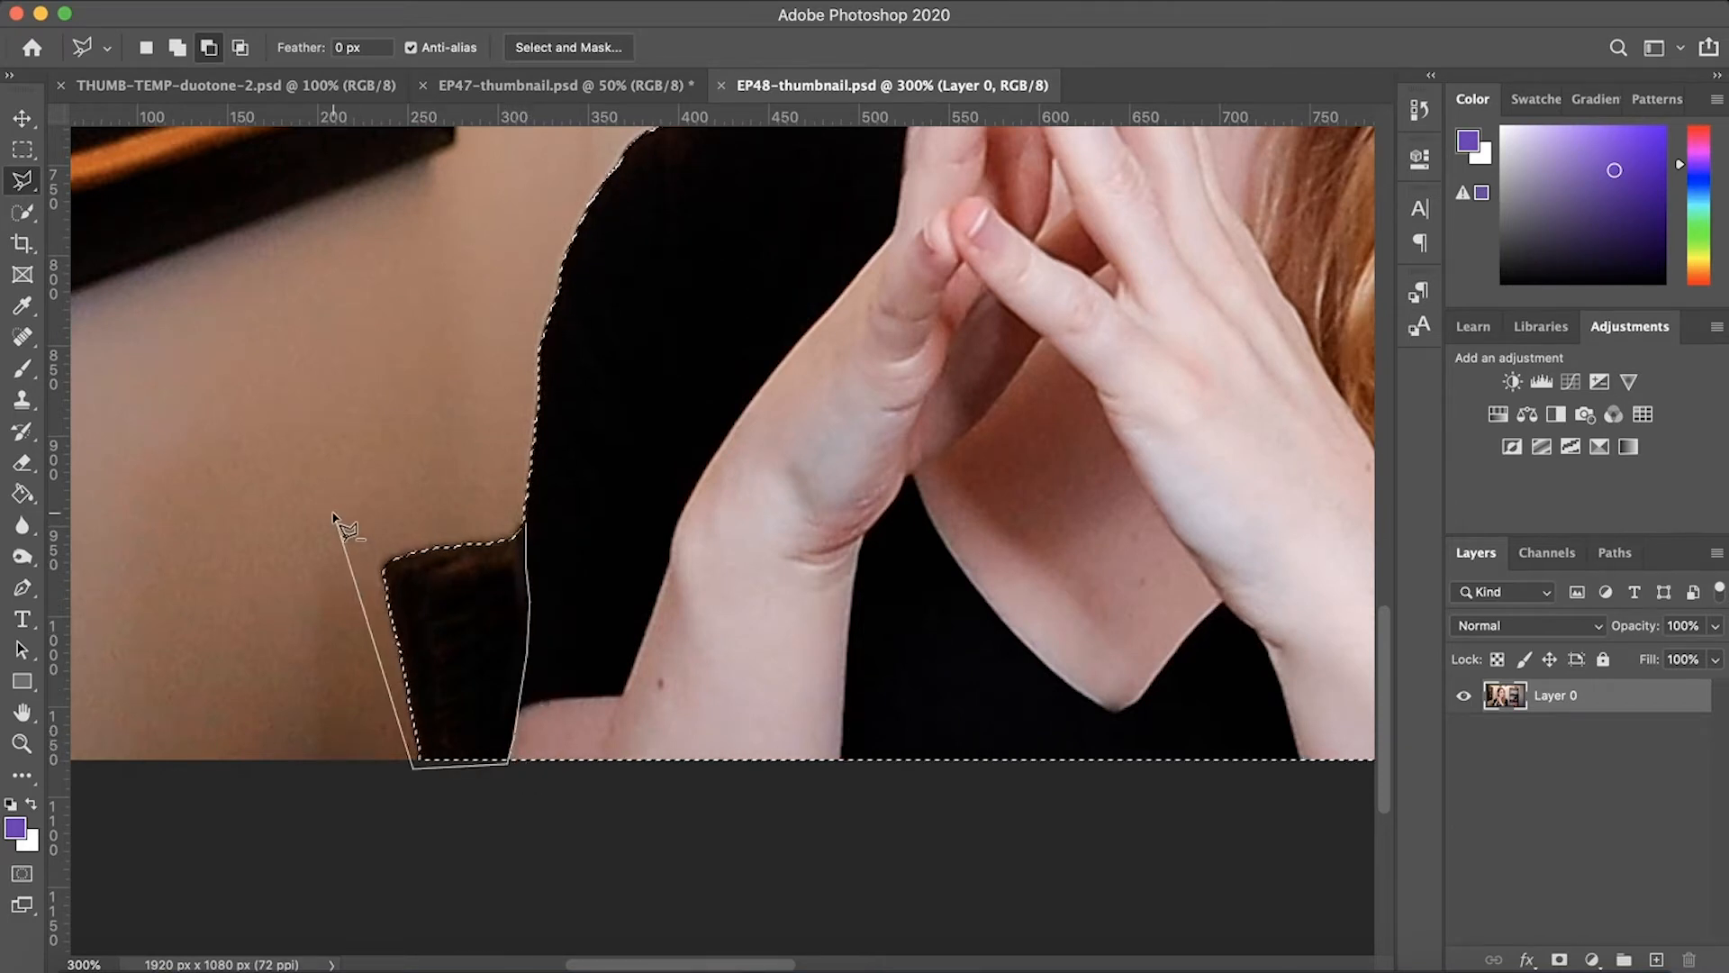
Step: Subtract the chair behind her shoulder, add the missed neck area, and fit the photo in view
left_click(526, 535)
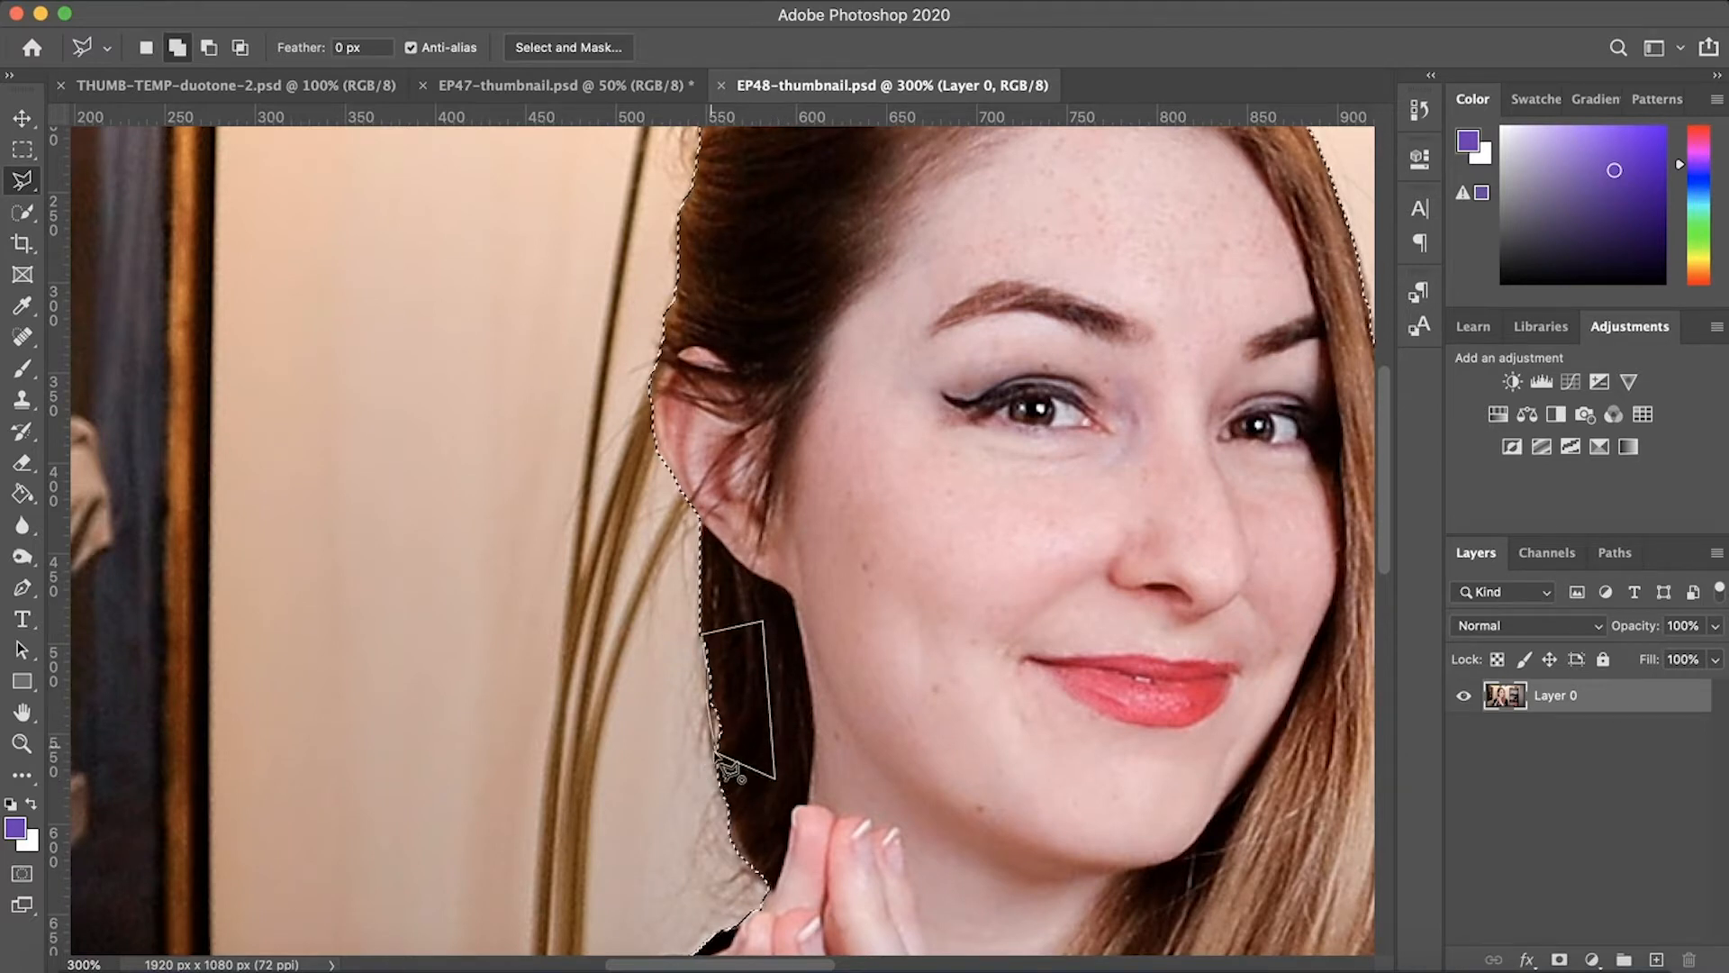
left_click(739, 772)
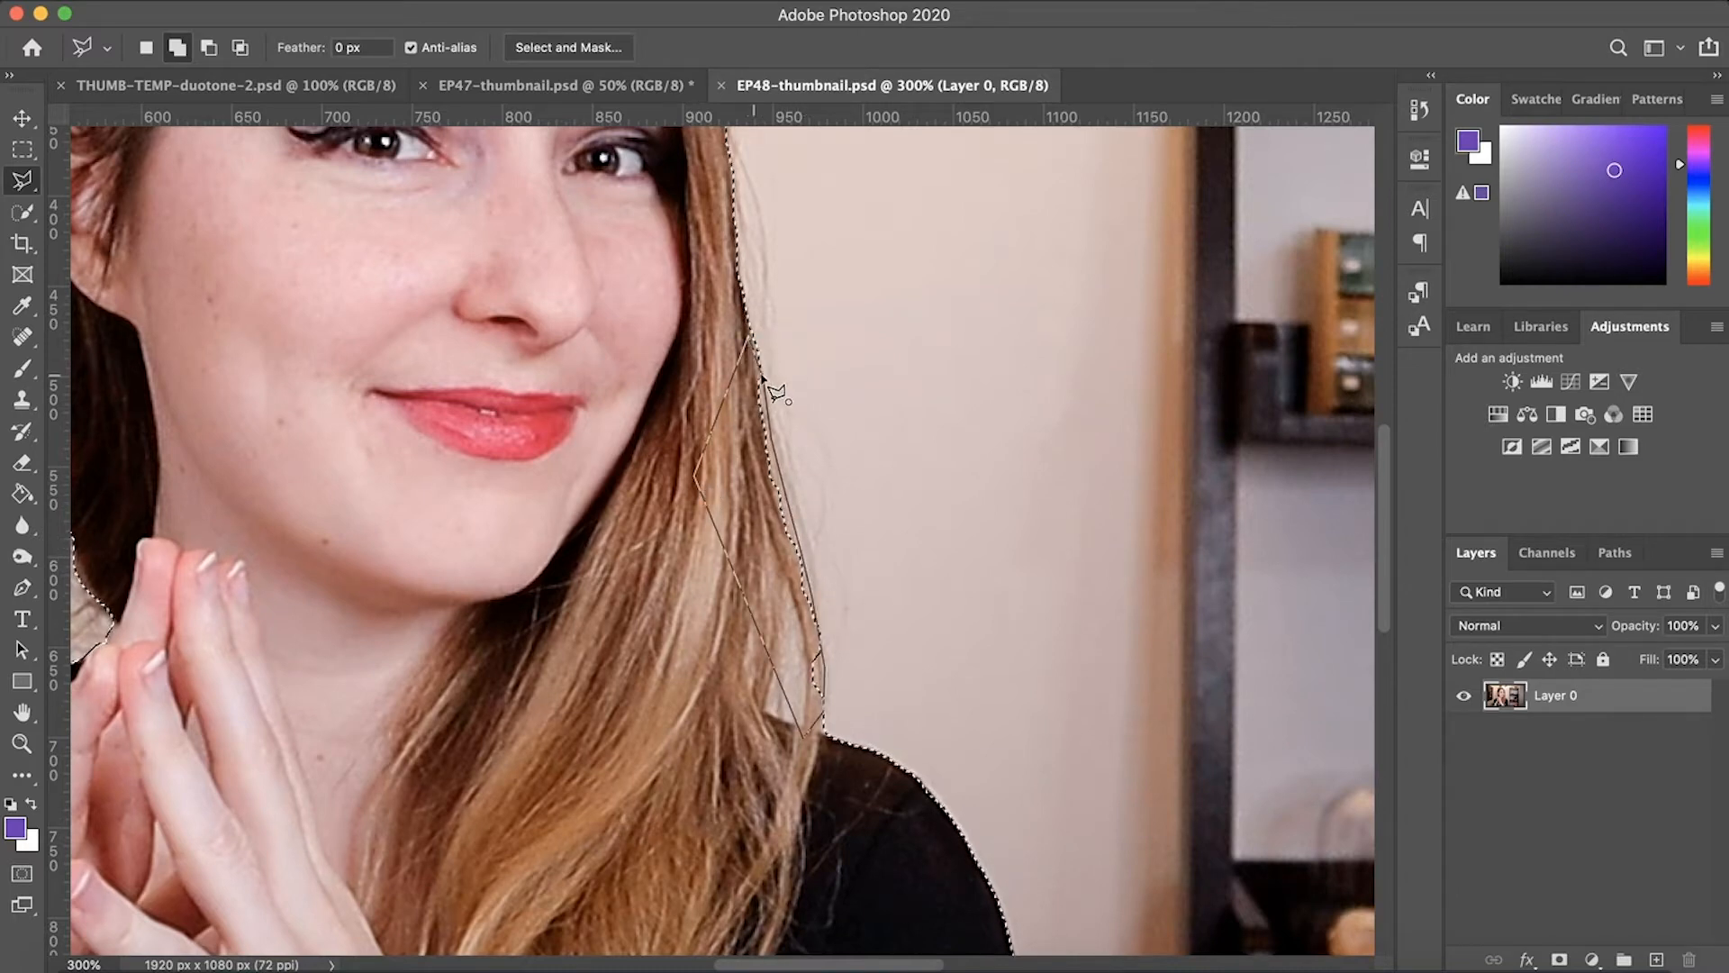
scroll("down", 3)
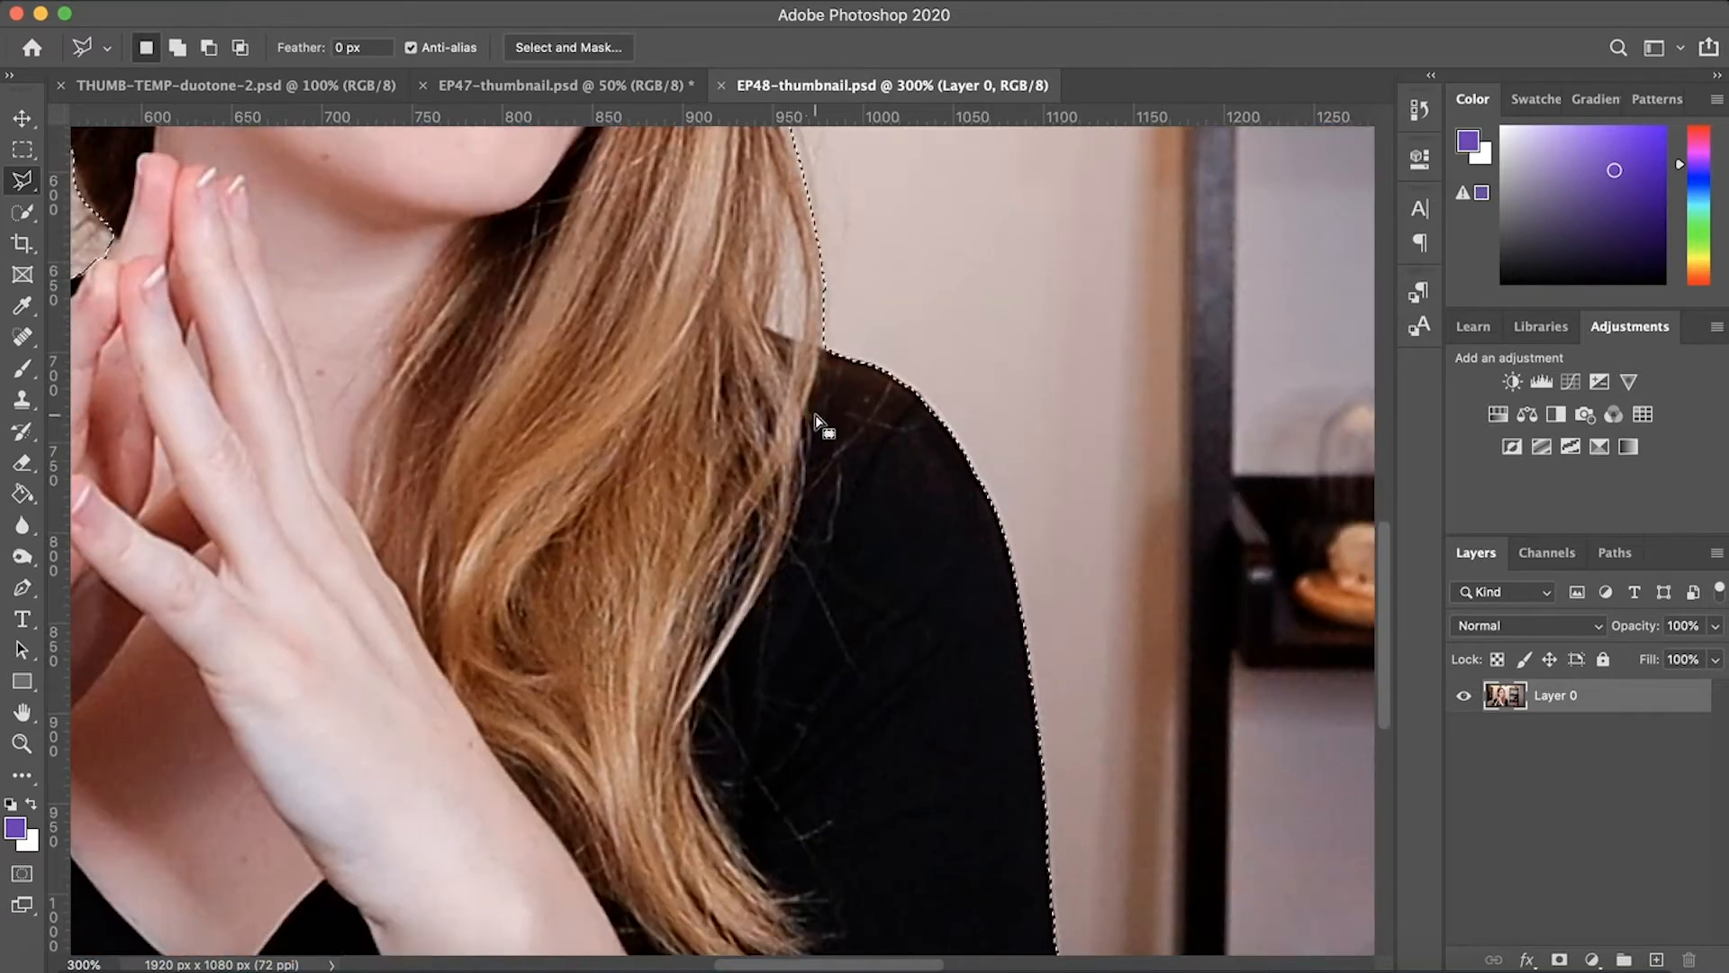
scroll("down", 3)
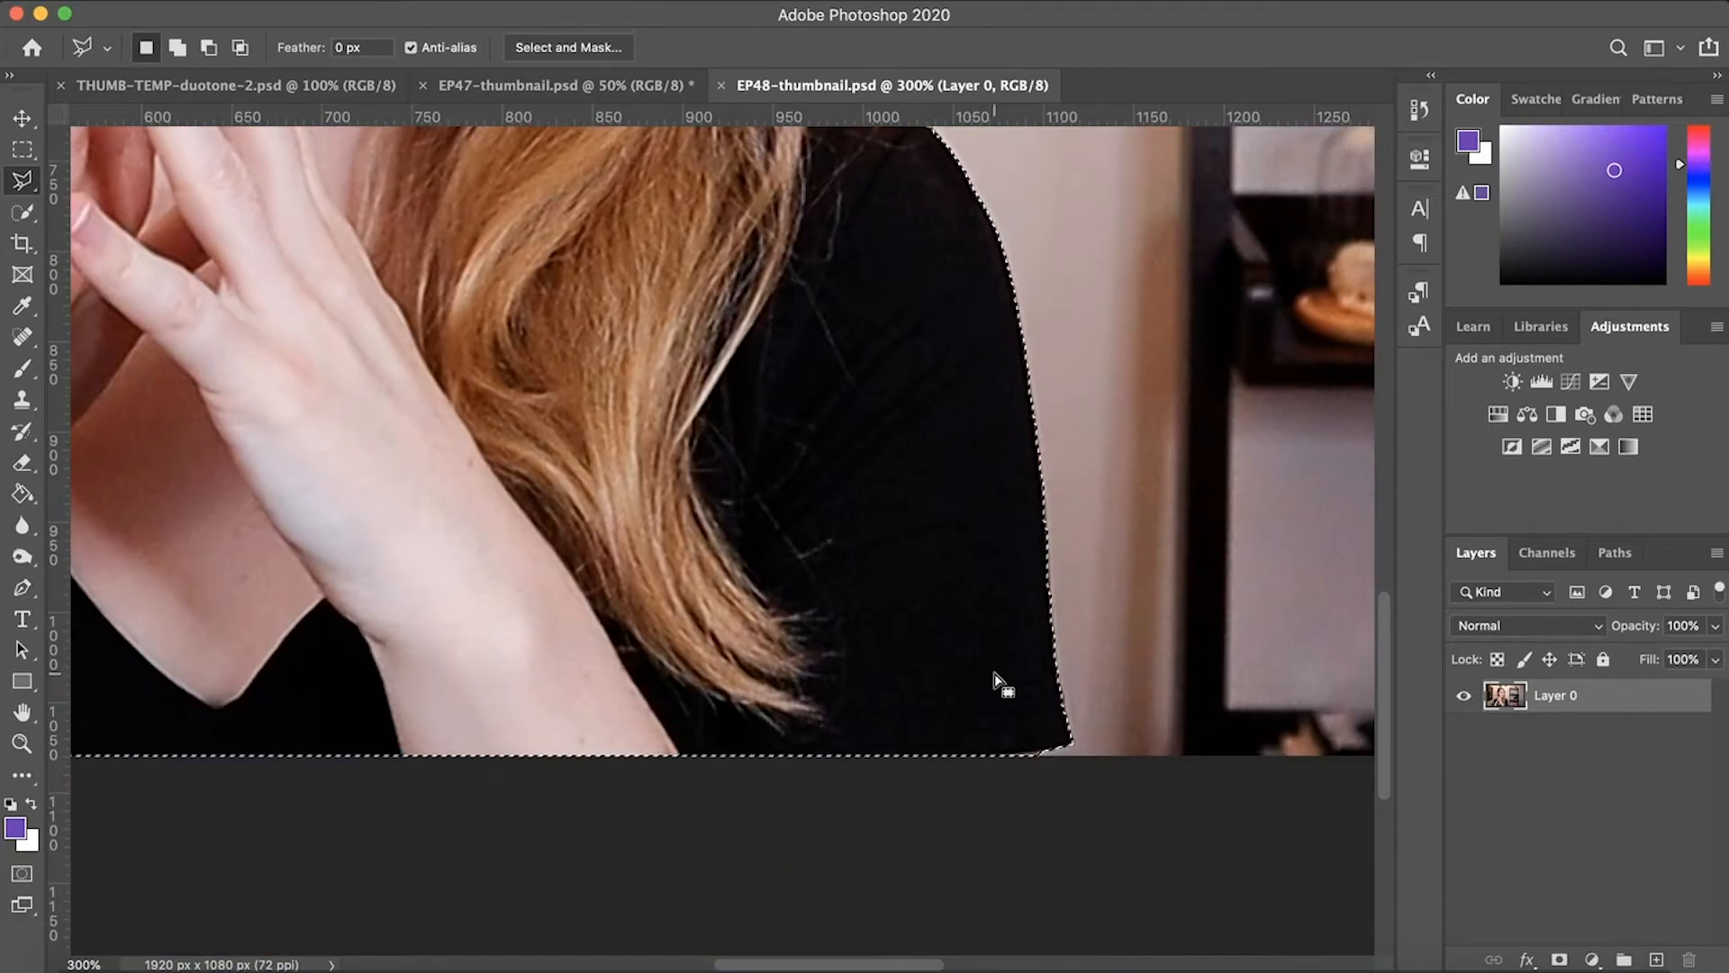
key("cmd+0")
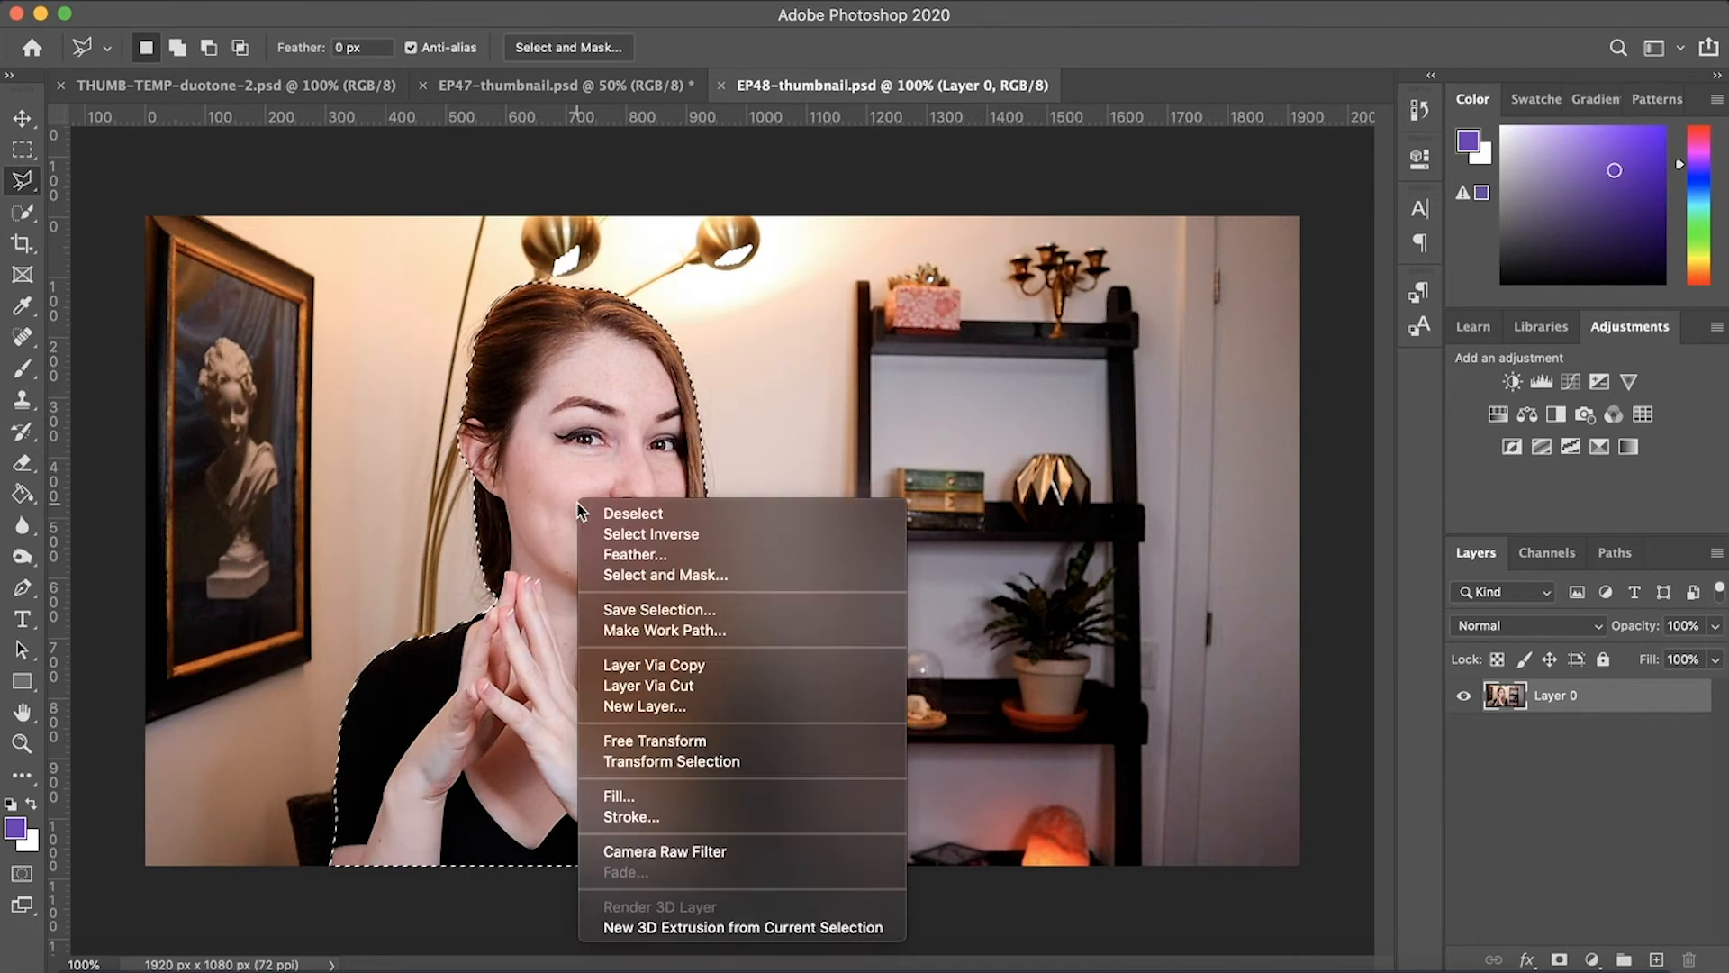
mouse_move(664, 575)
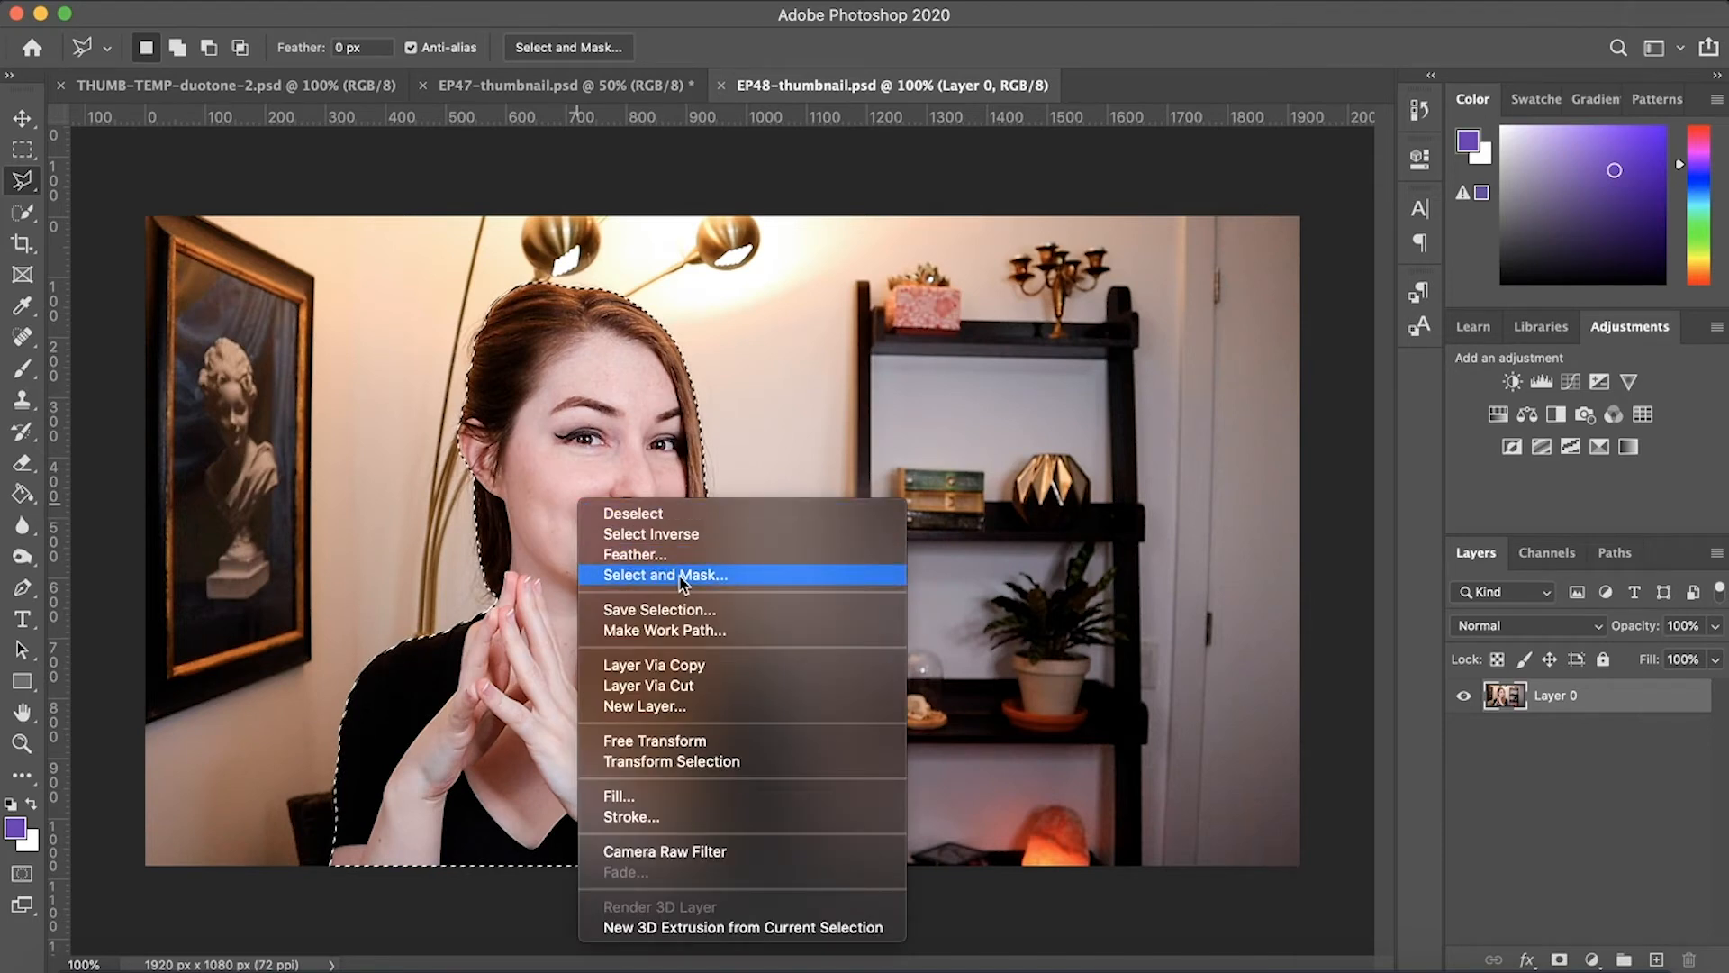
Step: Refine the selection in Select and Mask with Smooth 35 and apply it
left_click(664, 575)
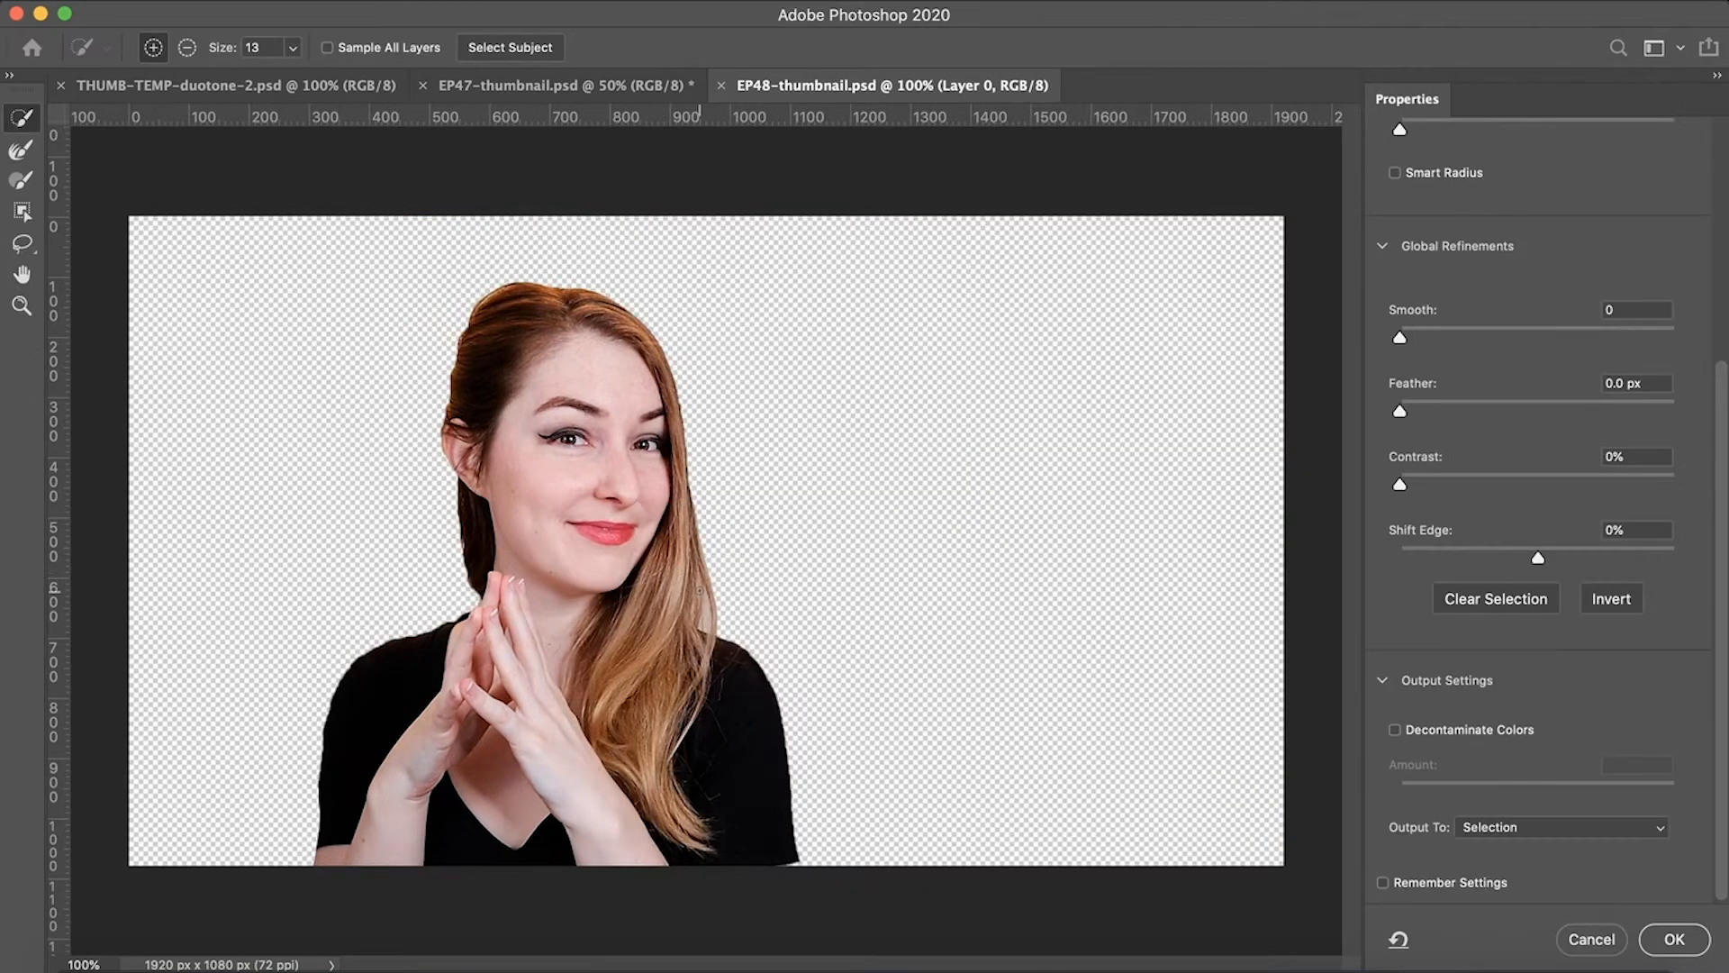
mouse_move(1399, 343)
type("35")
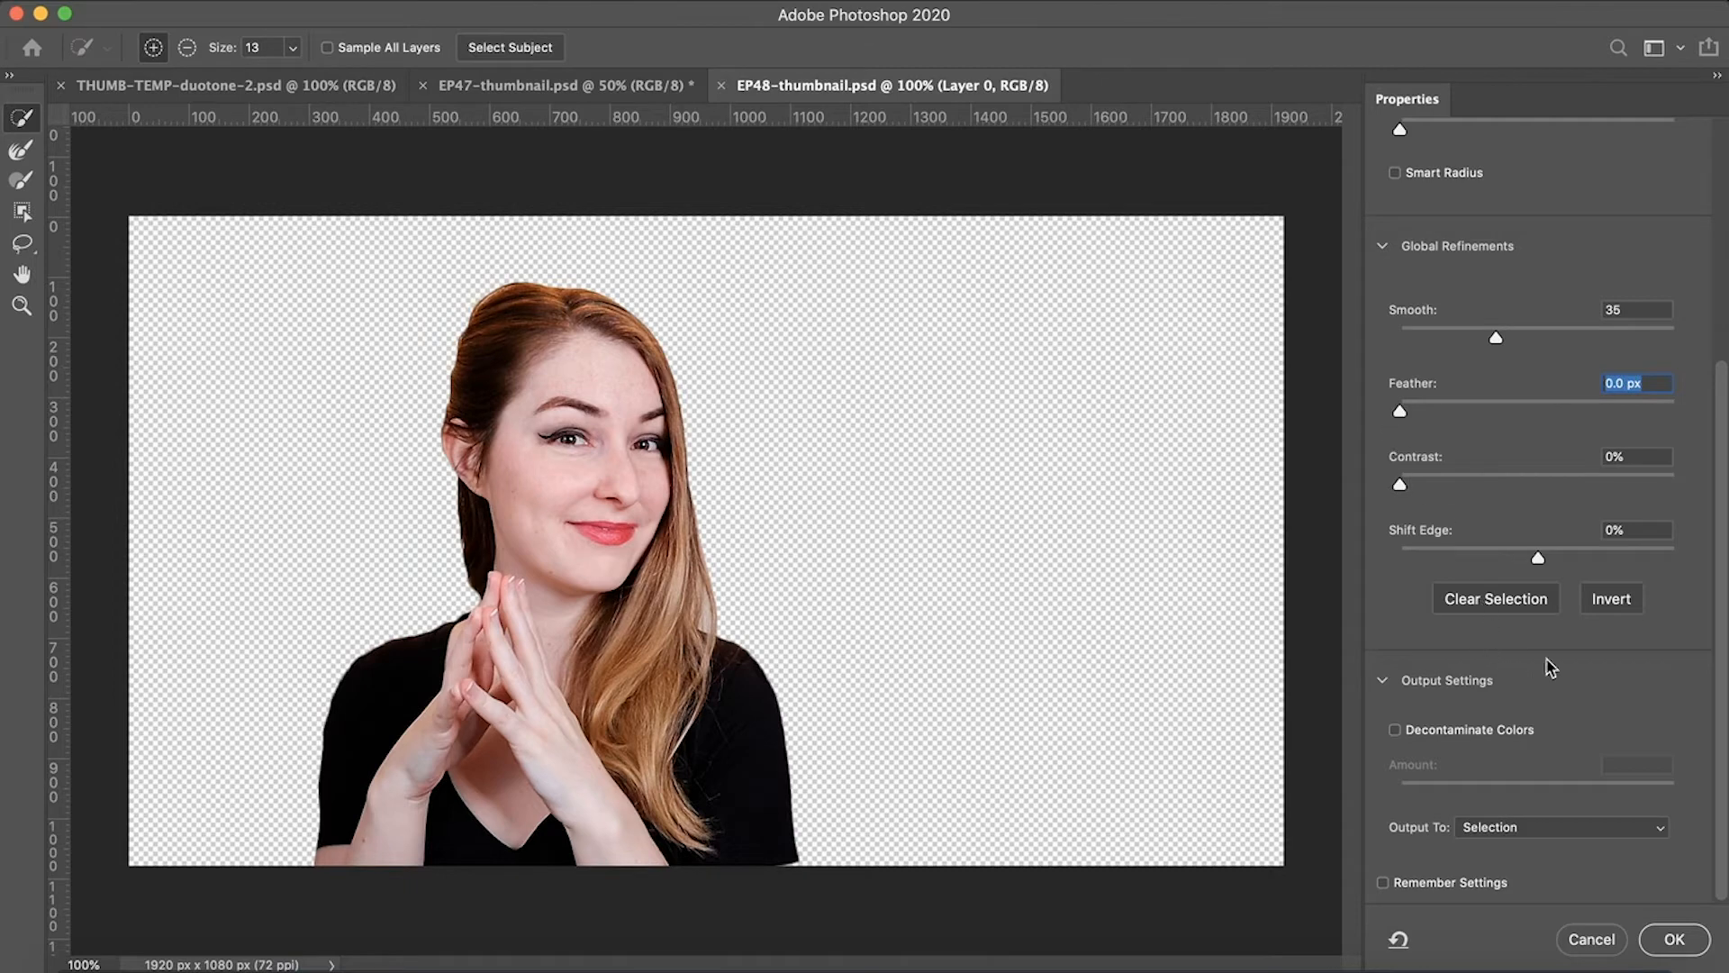
mouse_move(1609, 565)
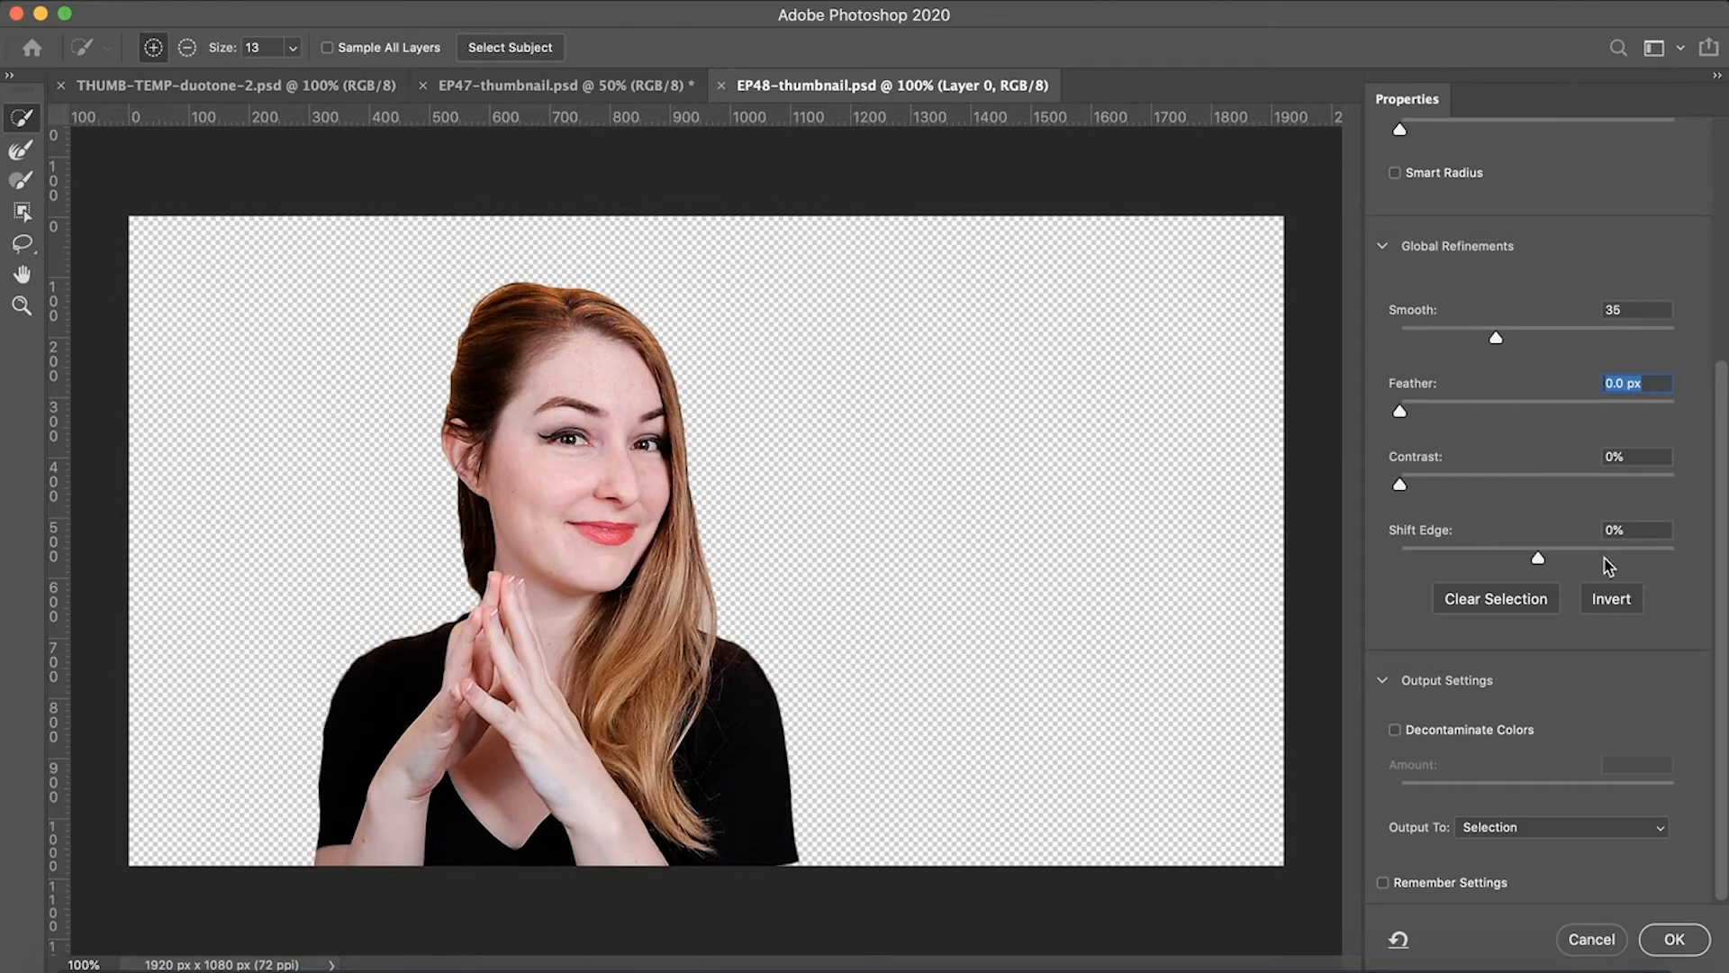
mouse_move(1621, 724)
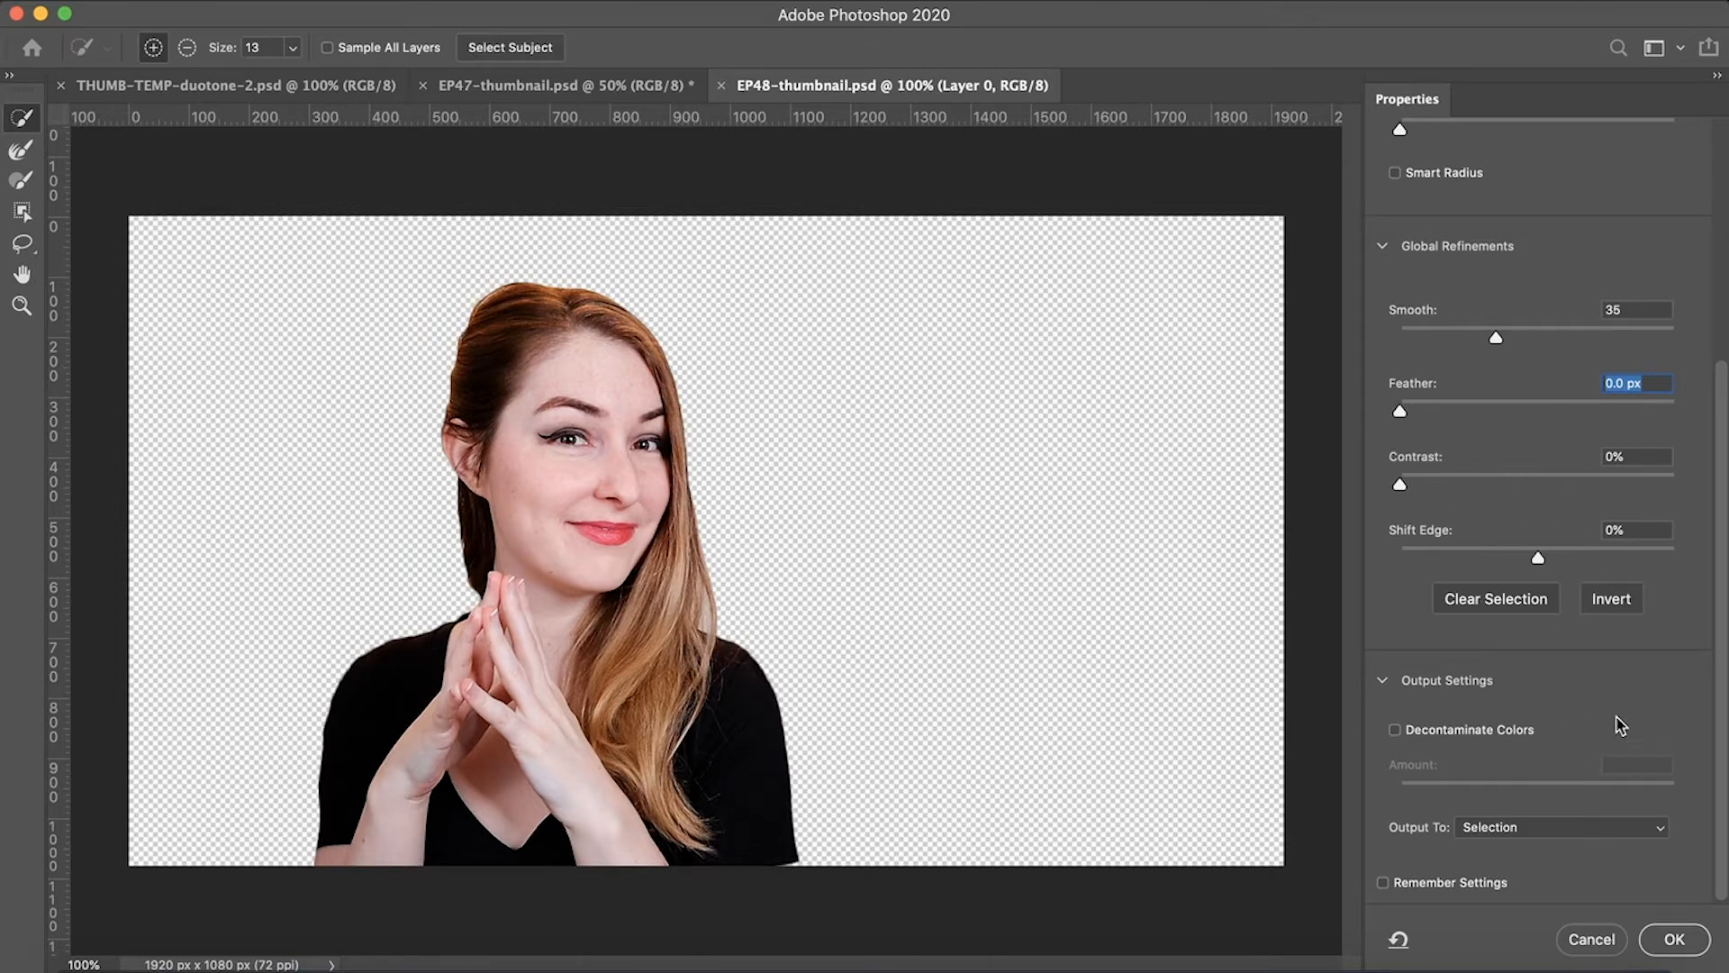
left_click(1559, 826)
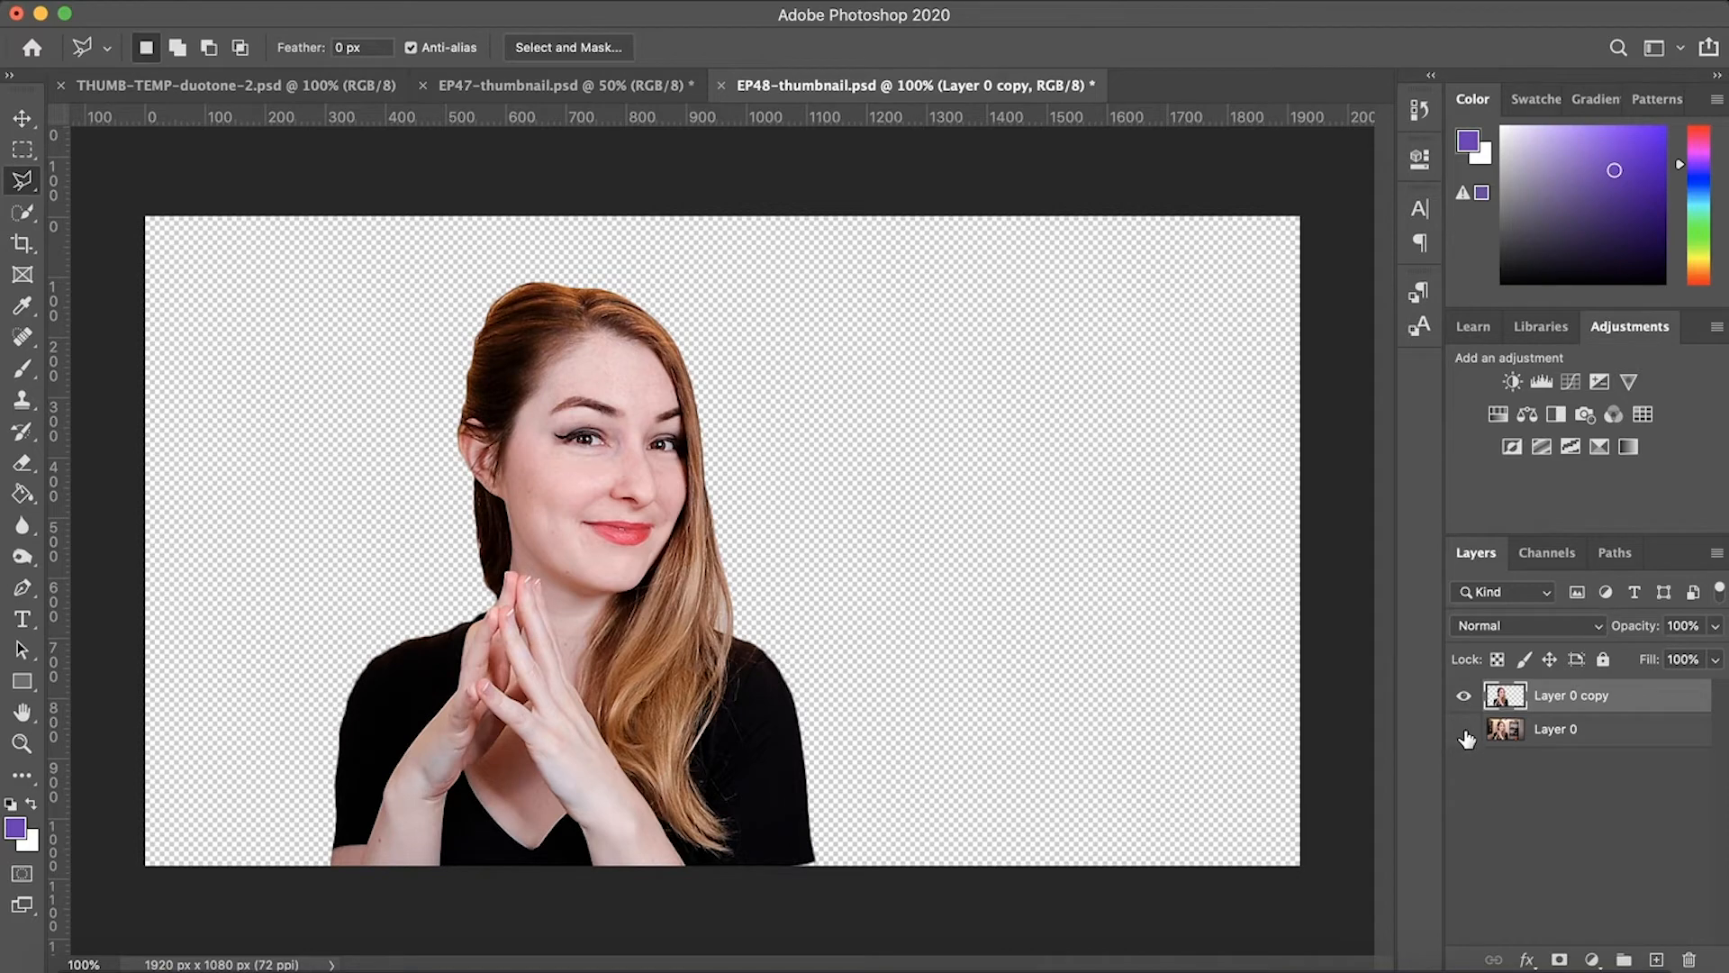
Step: Make the original Layer 0 photo visible again beneath the woman's cutout copy
left_click(1464, 728)
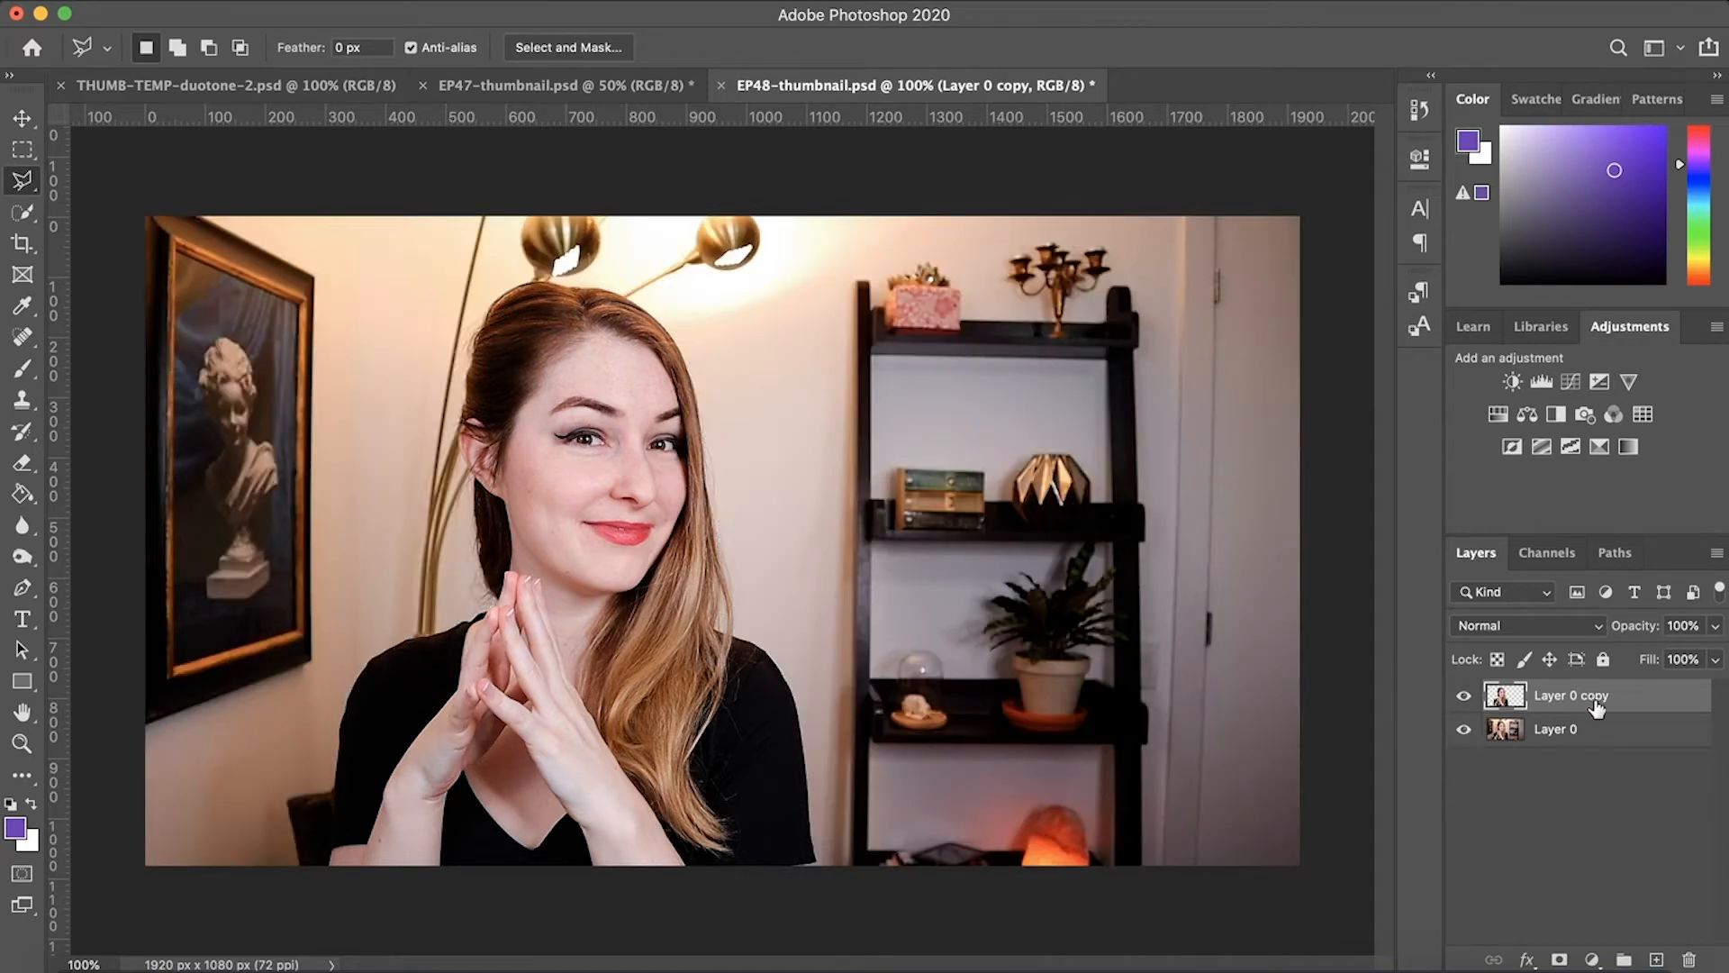
mouse_move(1558, 758)
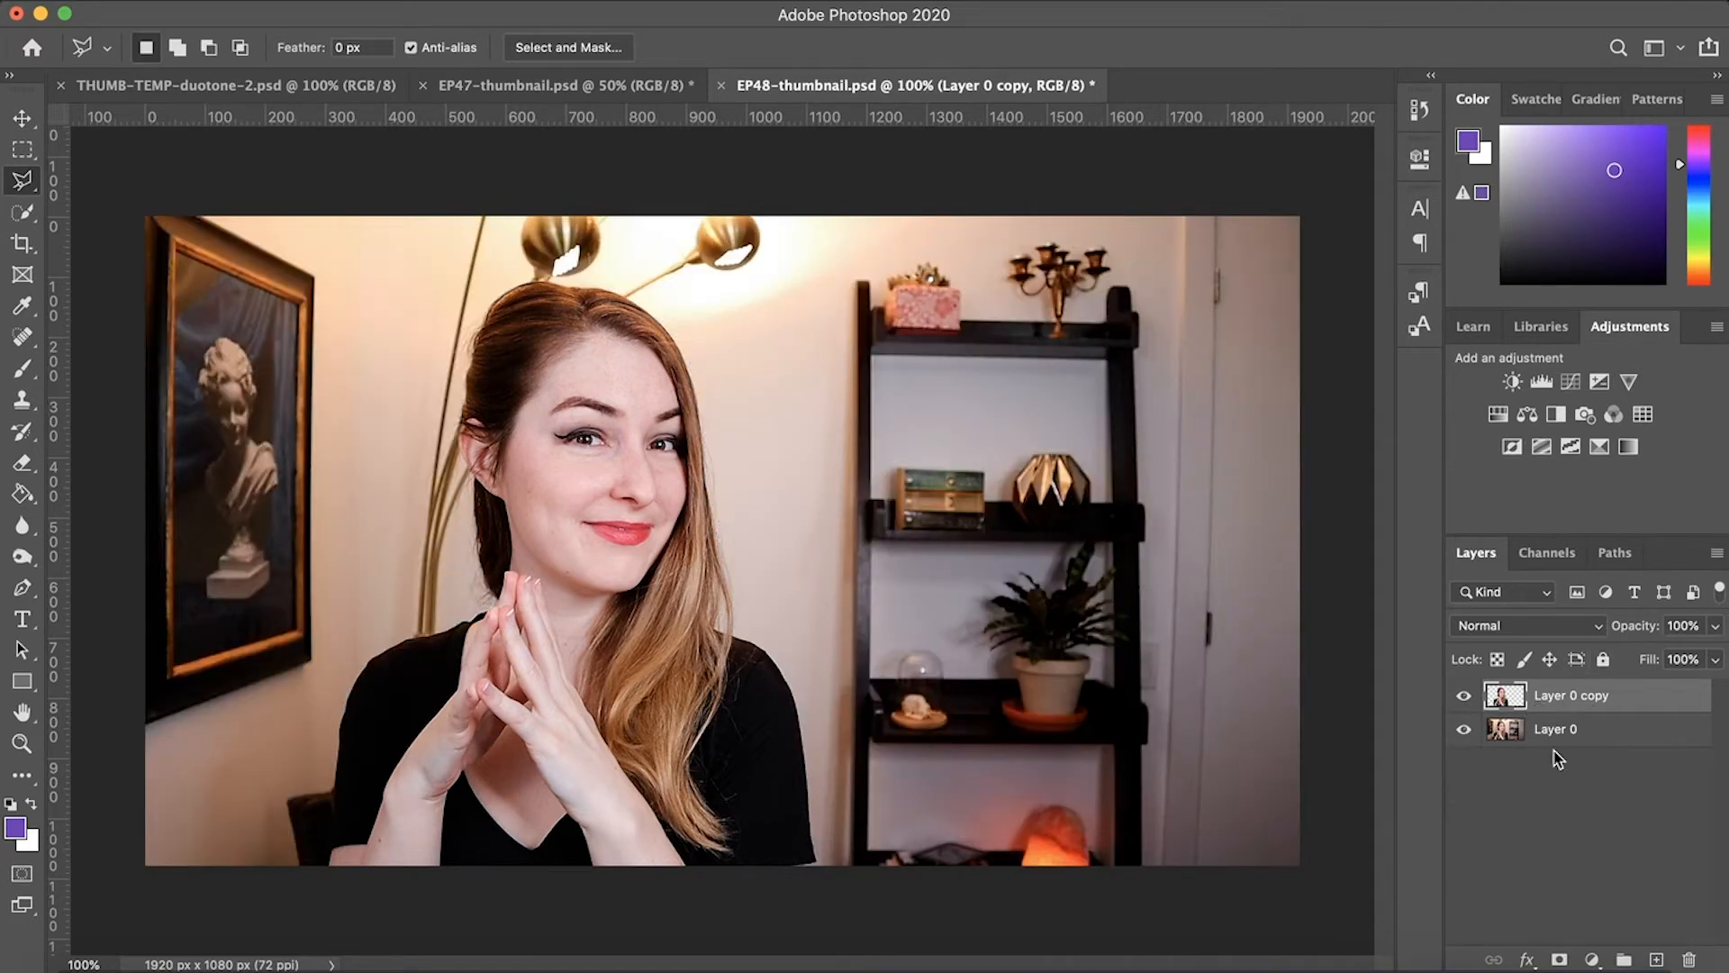
left_click(1527, 958)
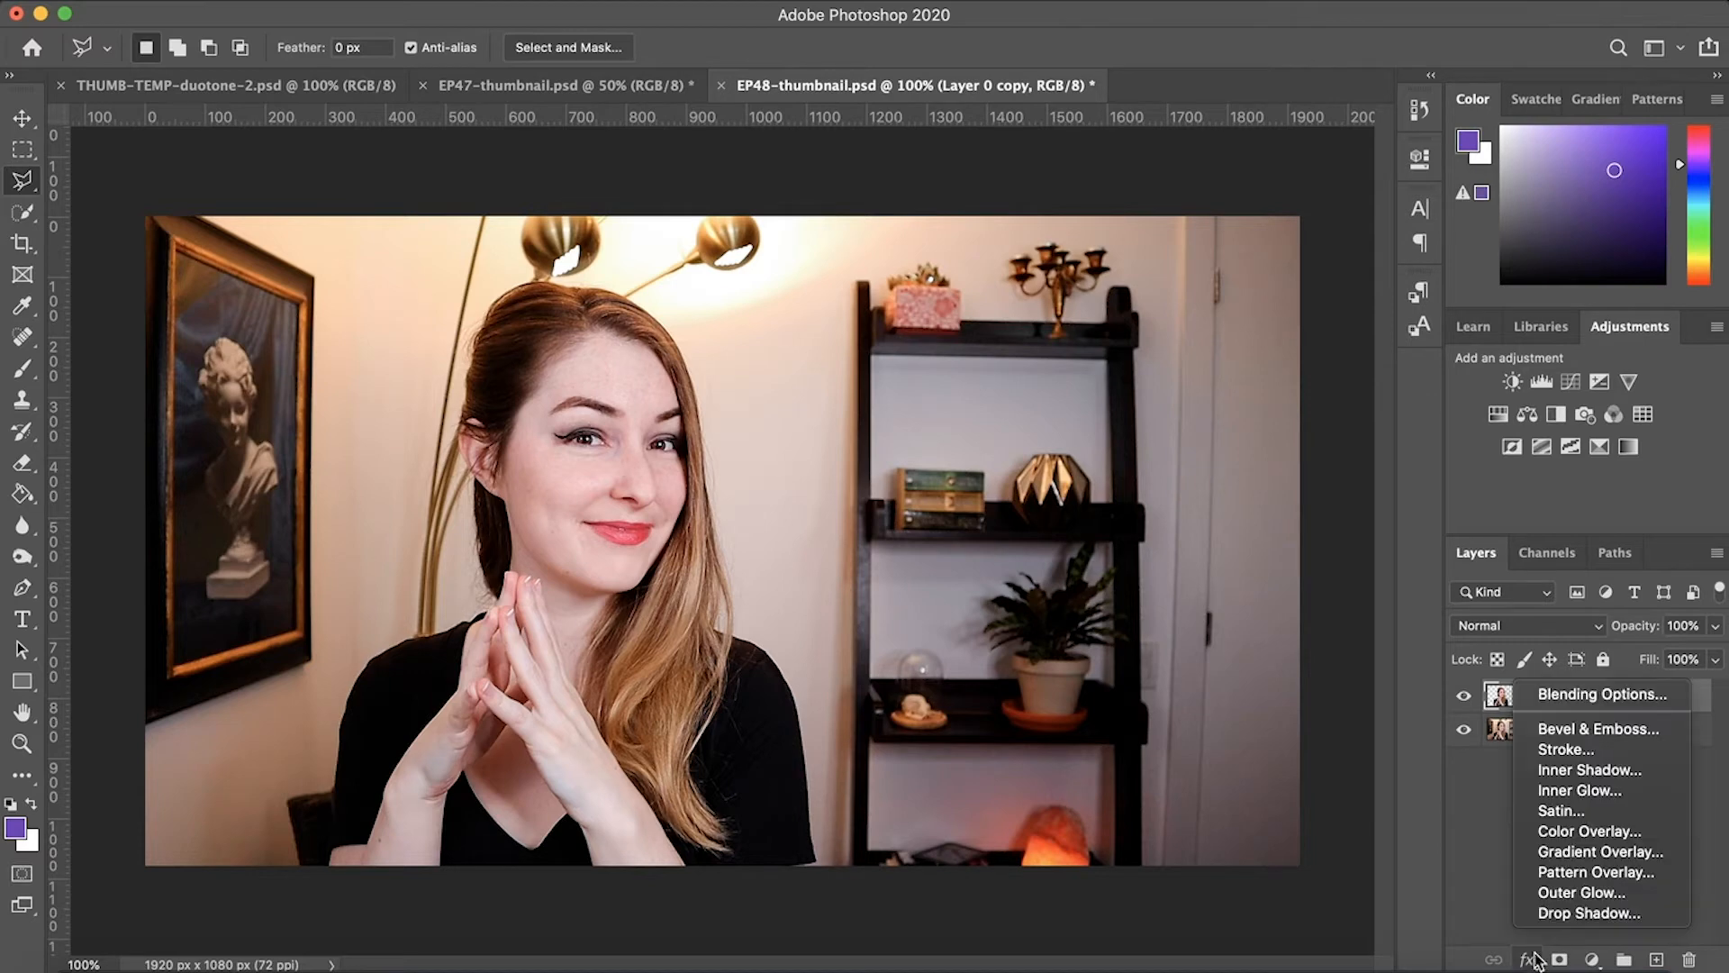
Step: Give Layer 0 copy a white 15 px outside Stroke layer effect
left_click(1565, 748)
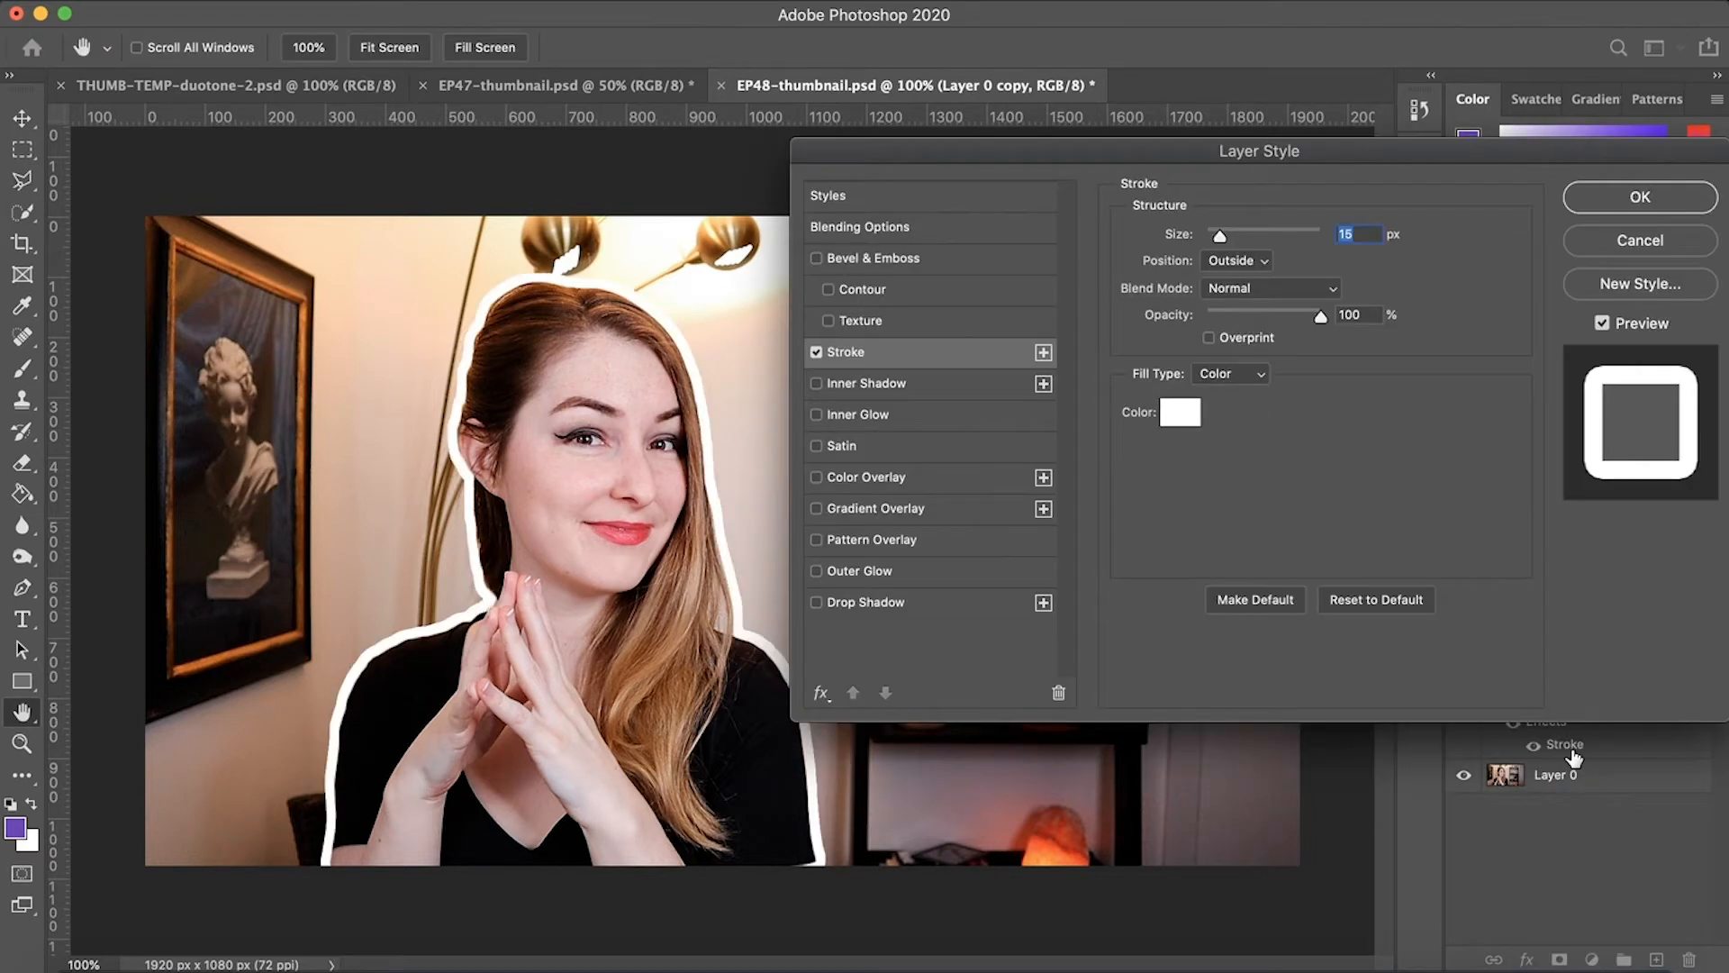
left_click(1179, 412)
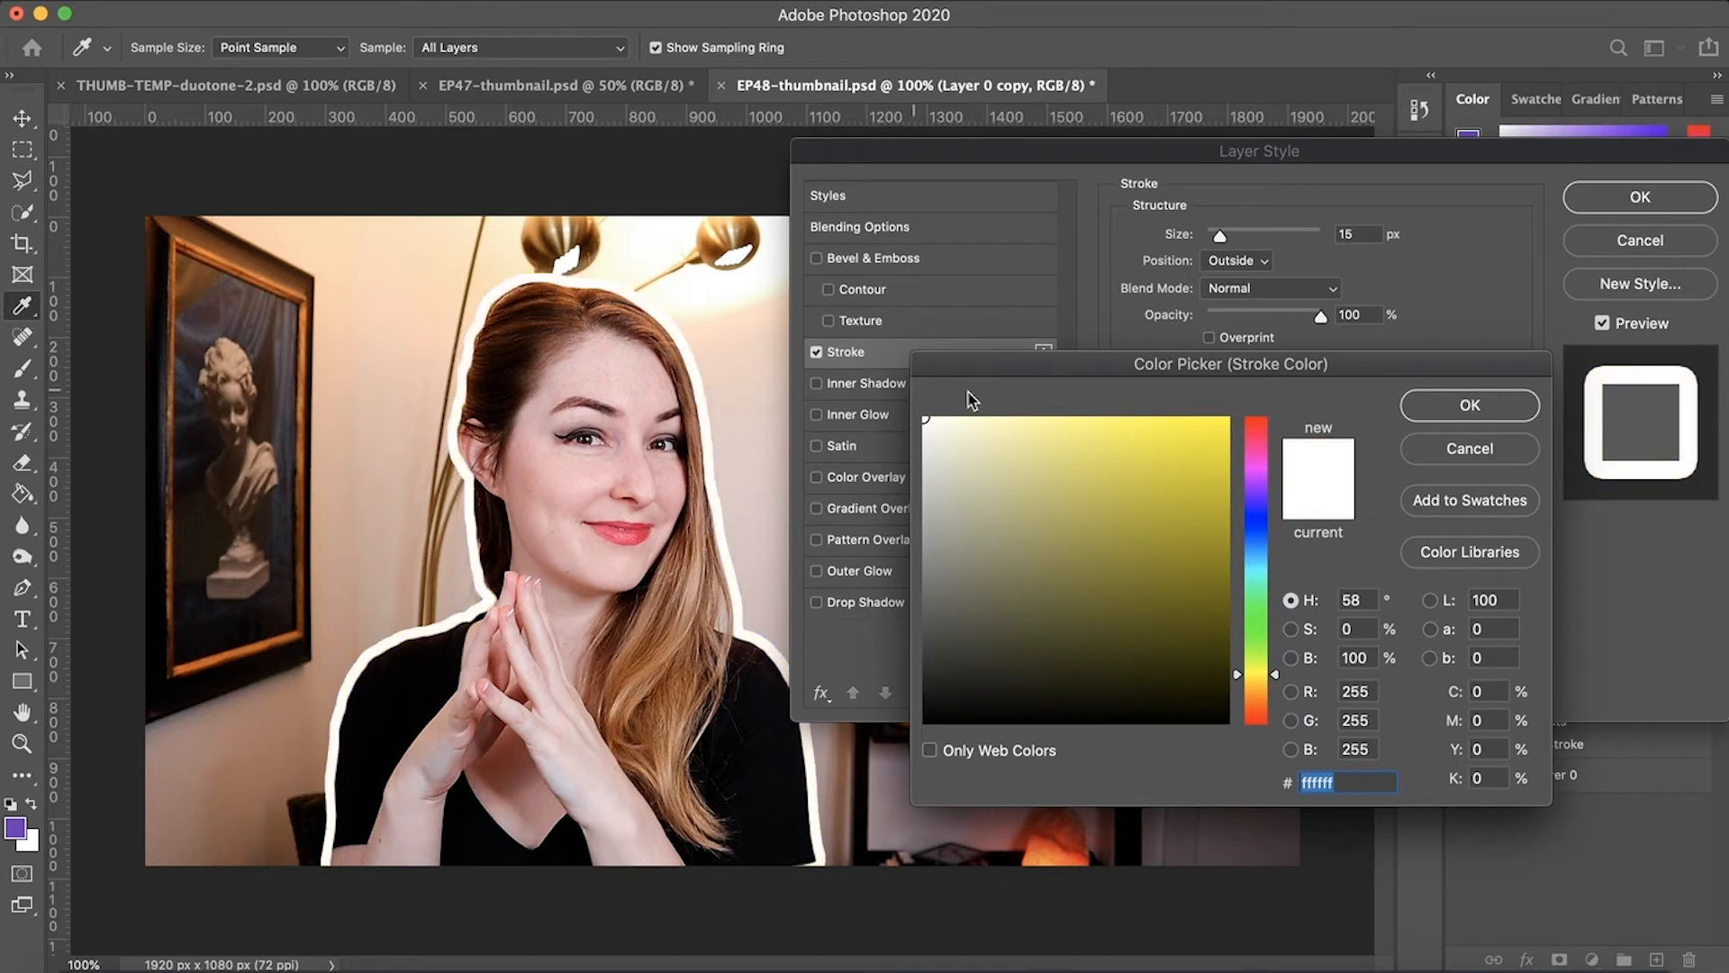
left_click(1468, 405)
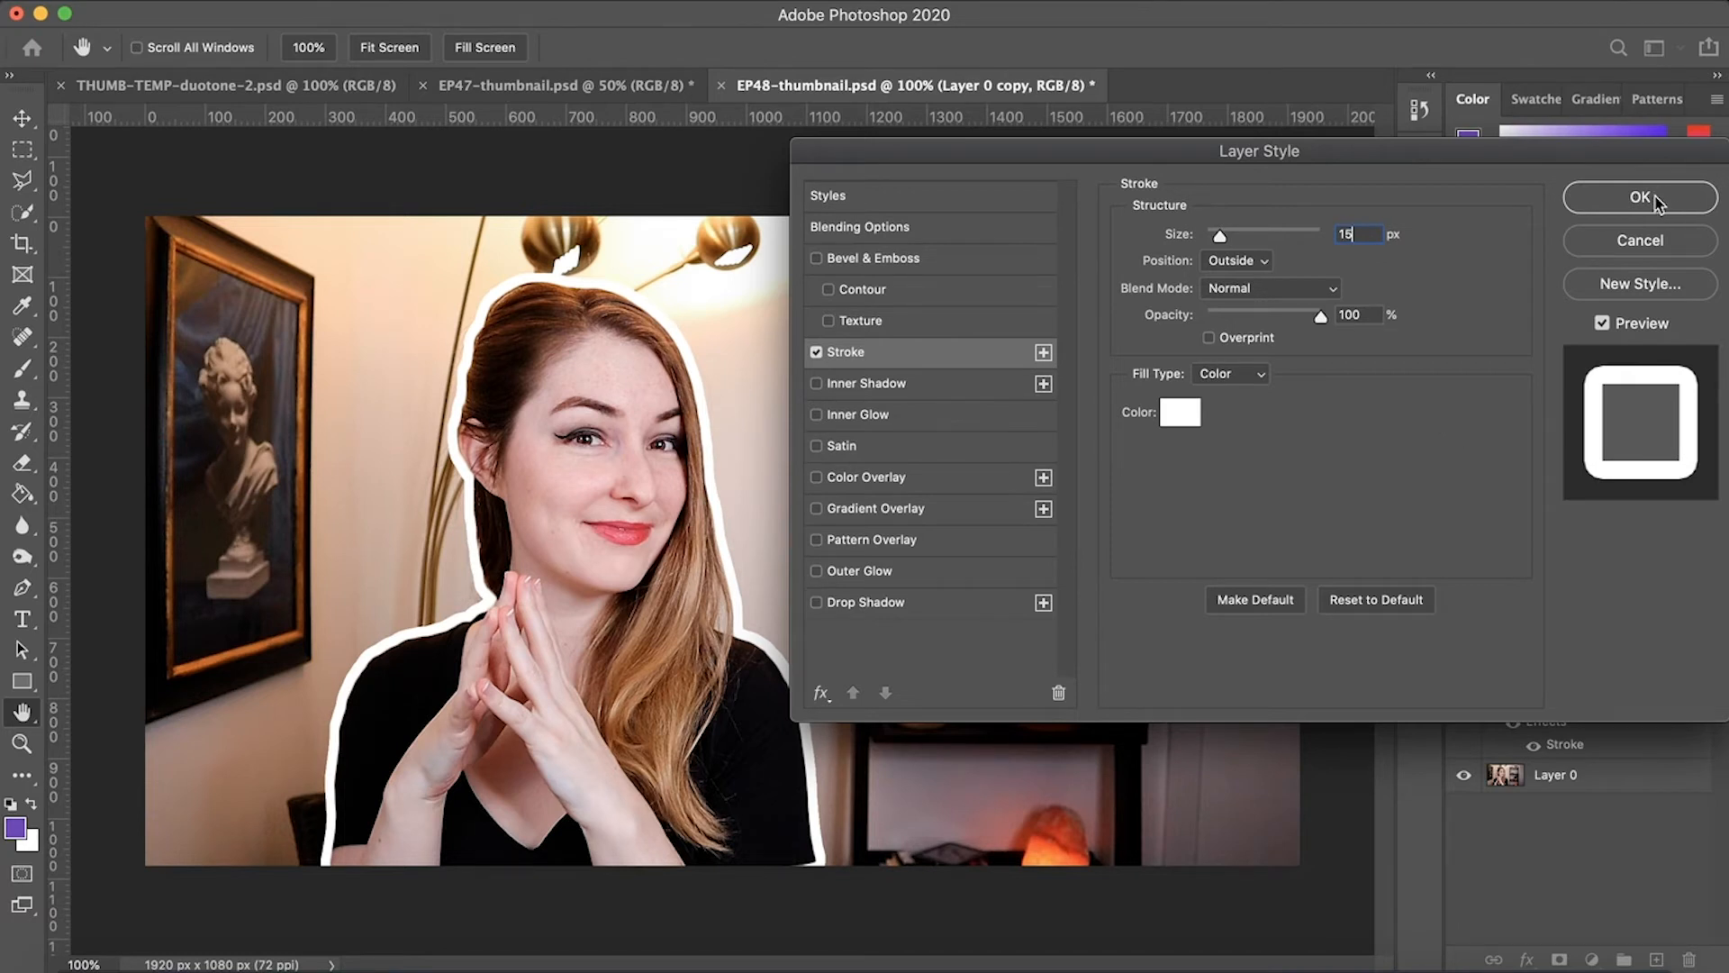
left_click(1640, 196)
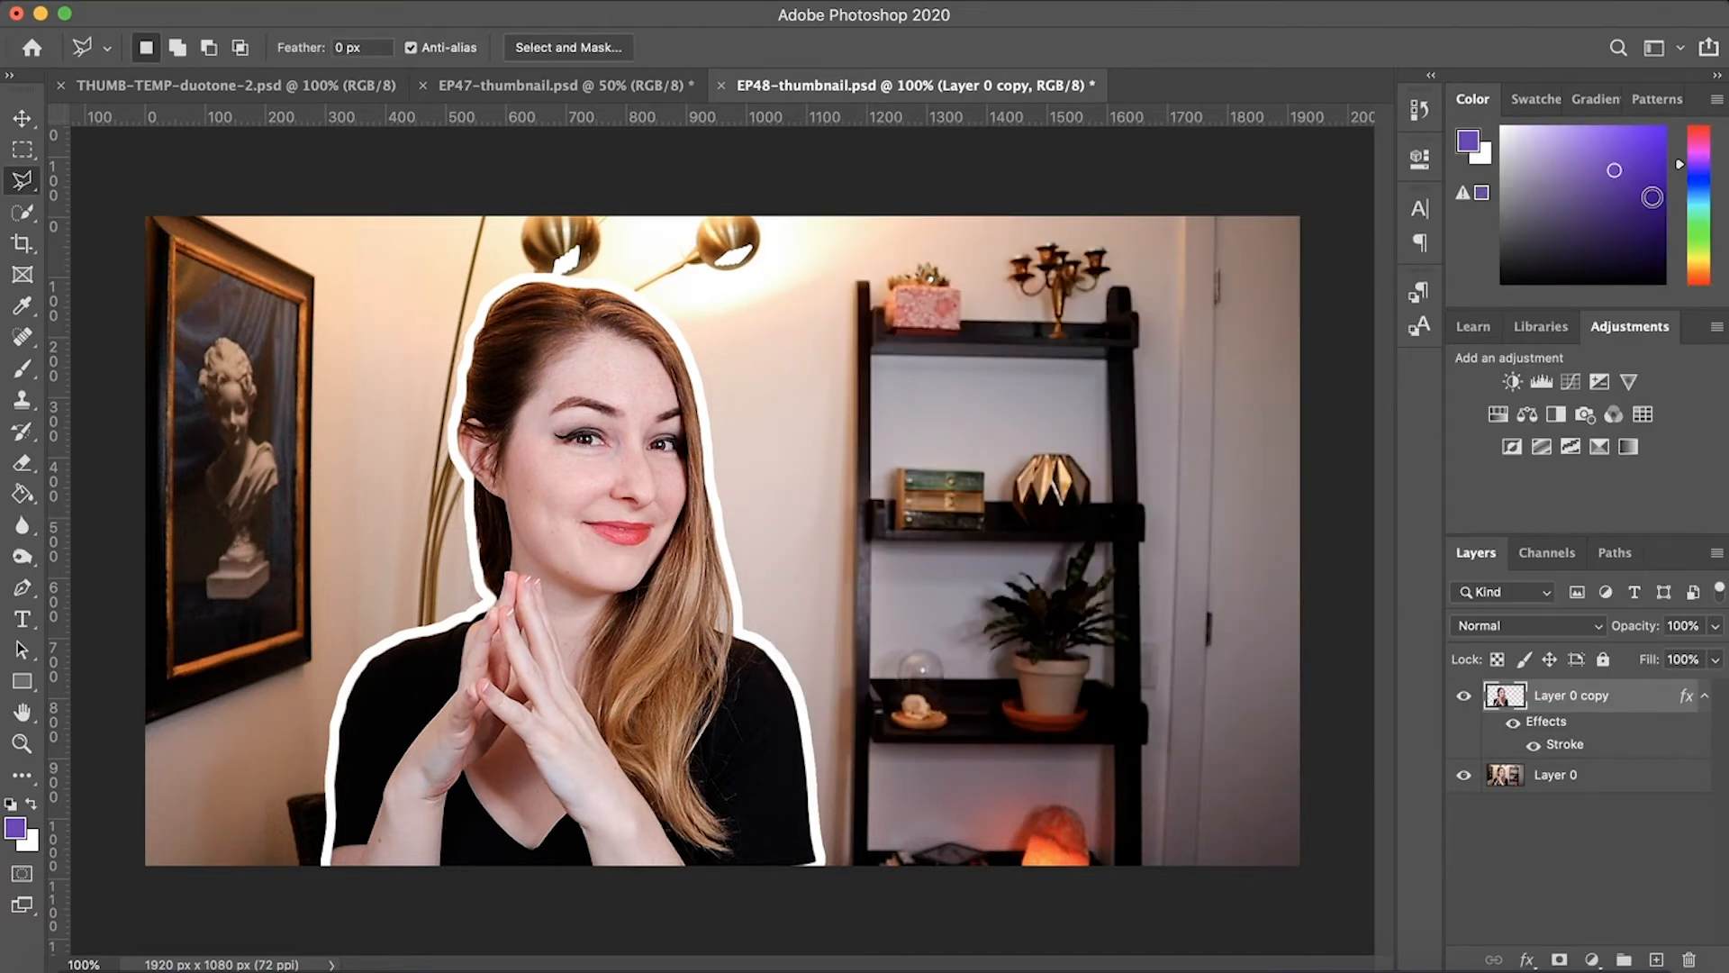